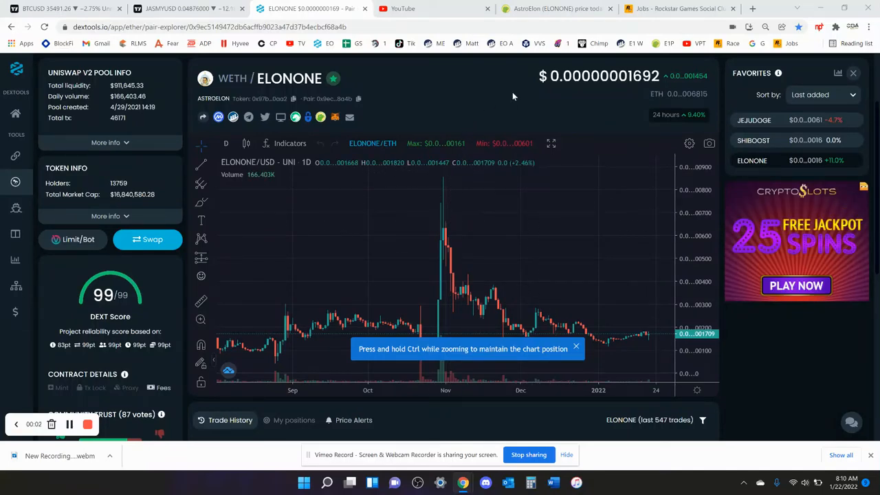
mouse_move(391, 74)
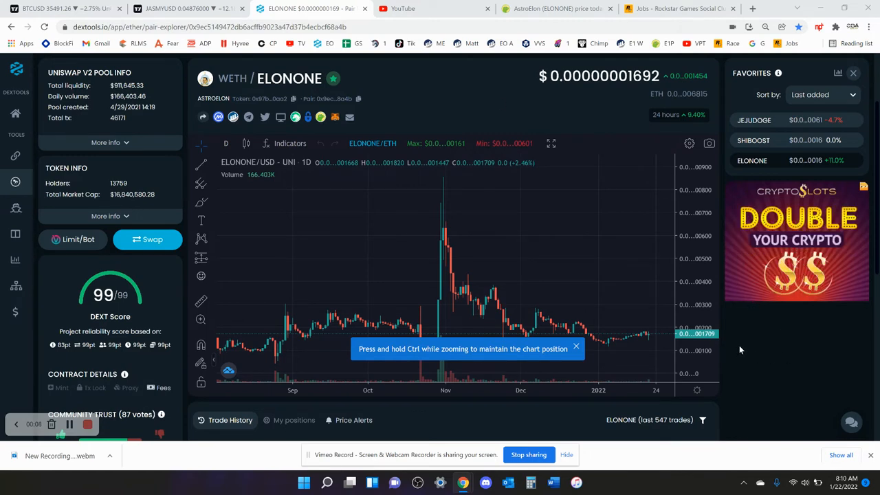
Step: Scroll the Etherscan wallet page and expand the token holdings list showing the $29,187.86 ELONONE holding
scroll(down, 3)
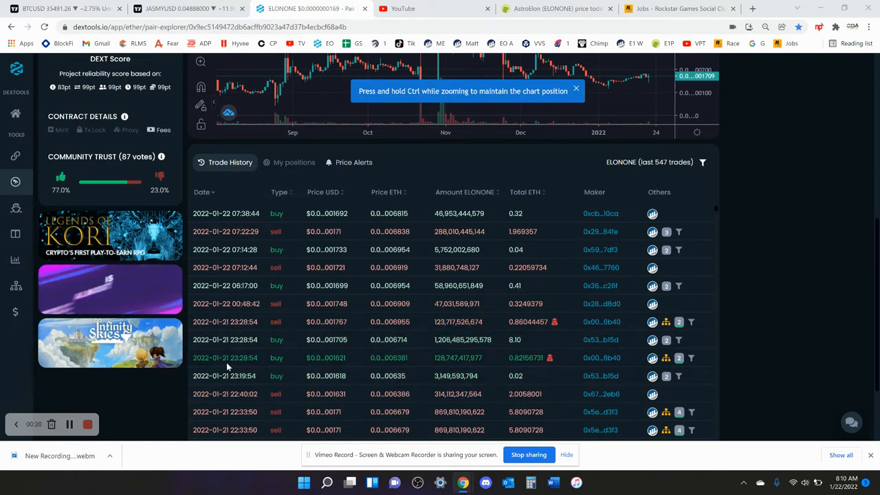
scroll(down, 3)
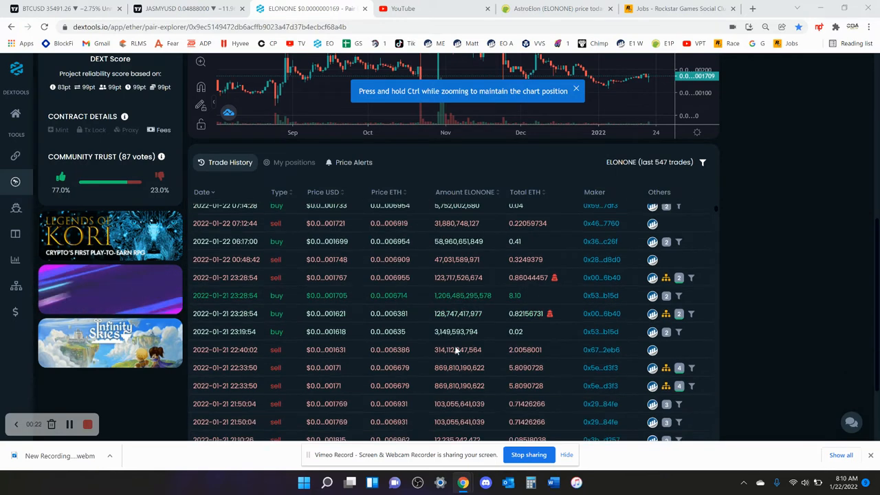
scroll(down, 3)
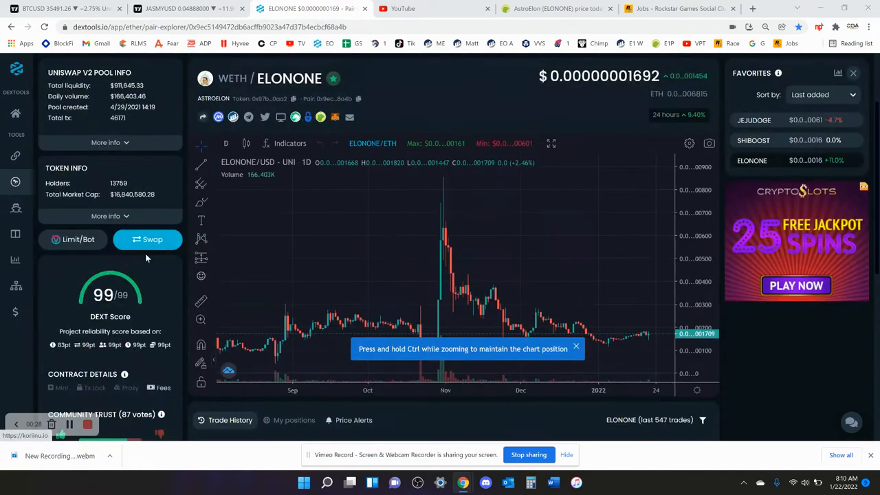
scroll(down, 3)
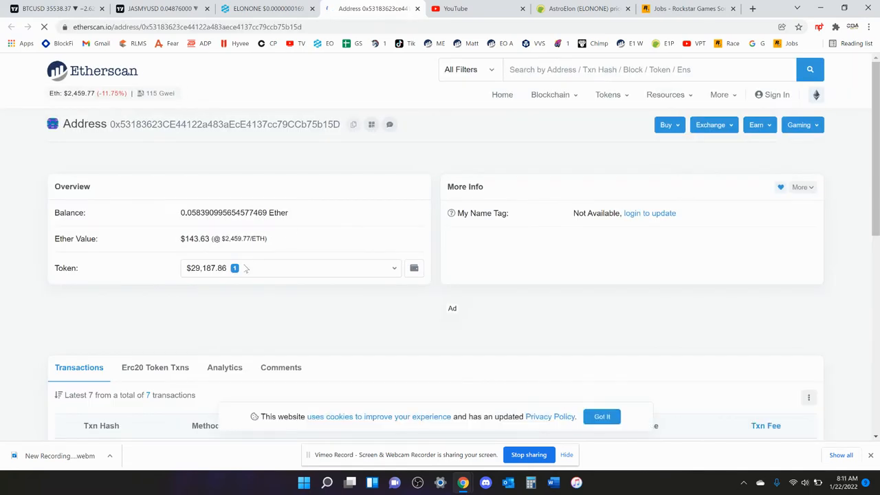
mouse_move(309, 269)
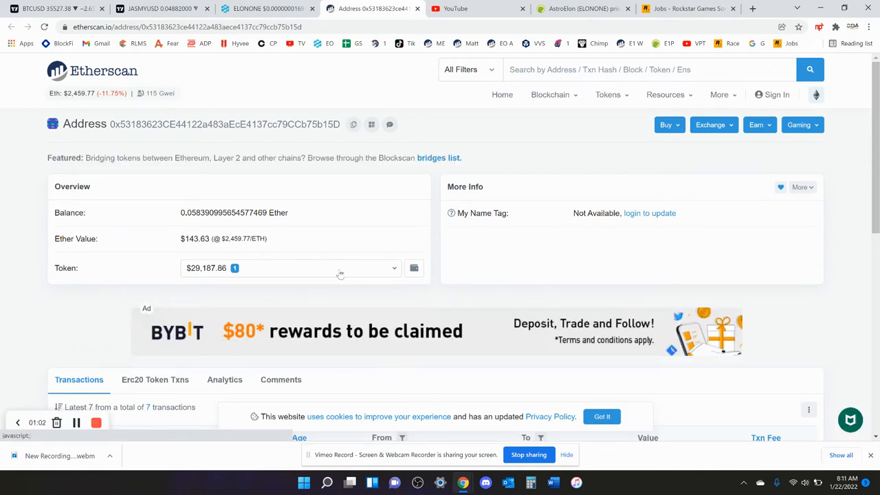
click(393, 266)
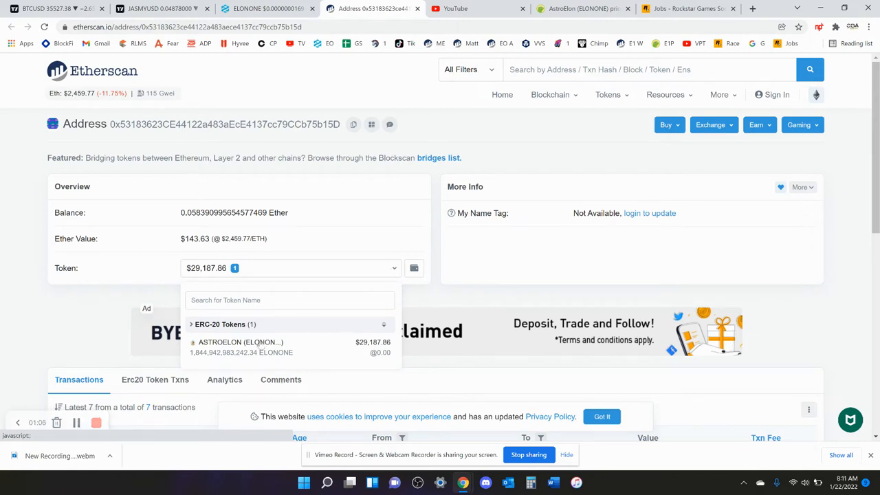
Step: Review the wallet's ASTROELON holder view with its four incoming ELONONE transfers
click(240, 346)
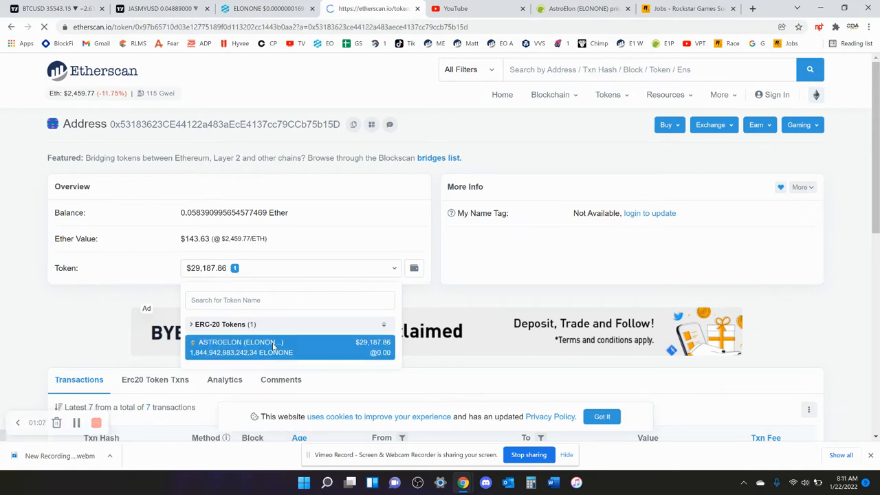
click(241, 346)
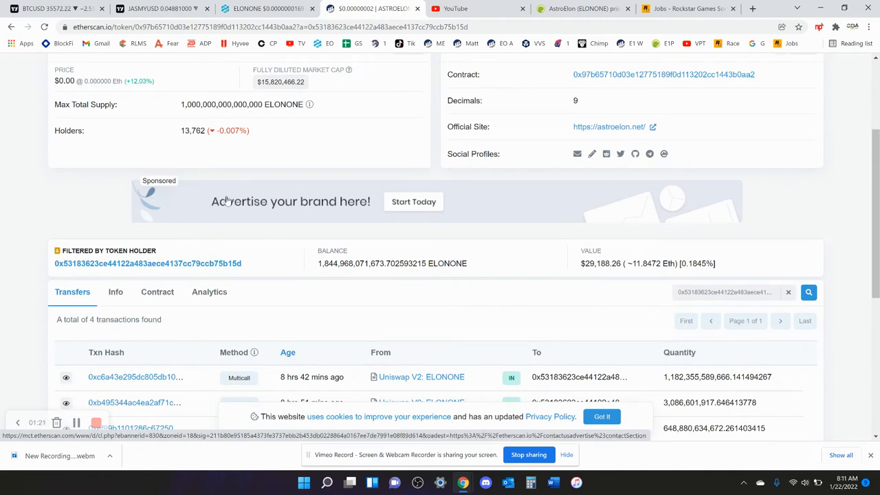
scroll(down, 3)
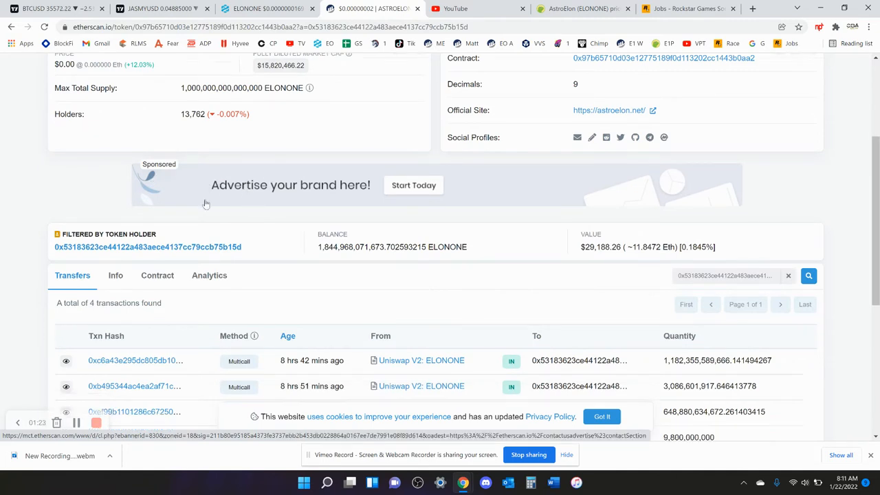
scroll(down, 3)
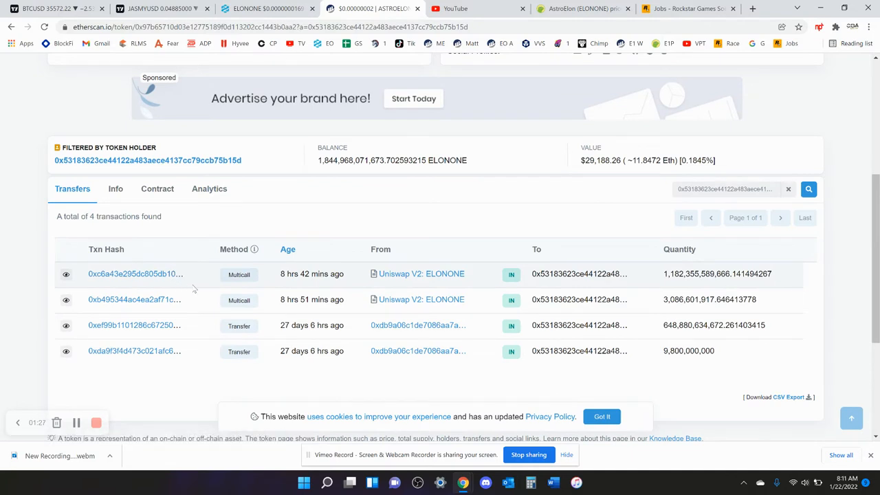
mouse_move(683, 288)
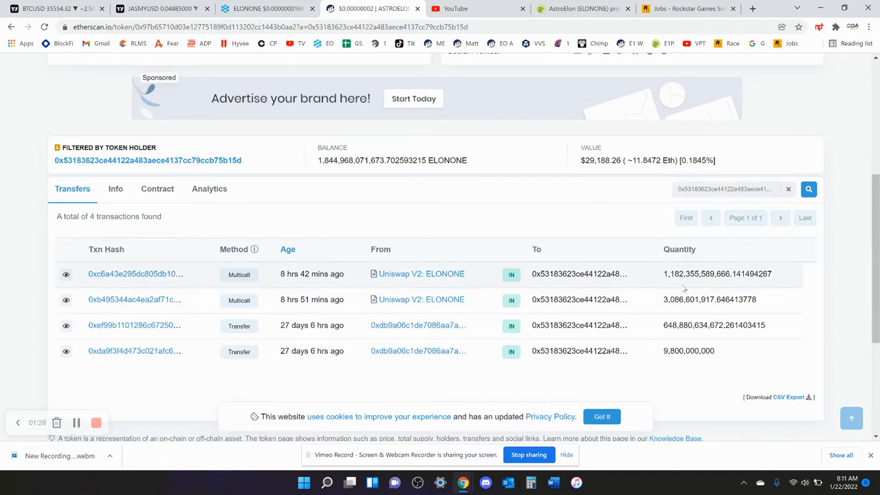
scroll(up, 3)
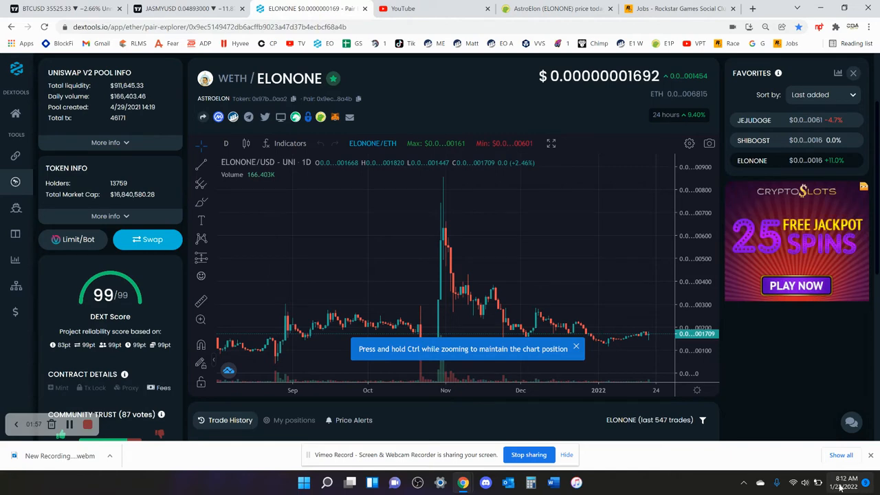
Step: Zoom the ELONONE daily chart onto the candles from November onward and pick the trend line tool
click(845, 481)
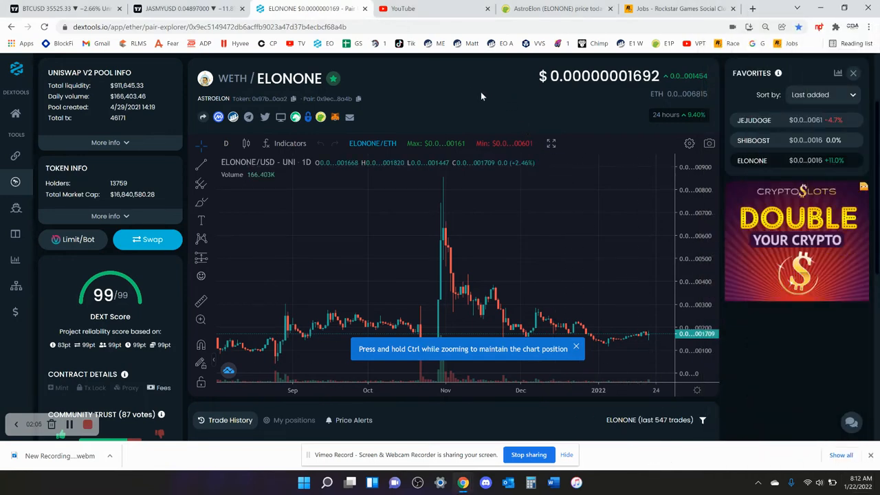
mouse_move(473, 93)
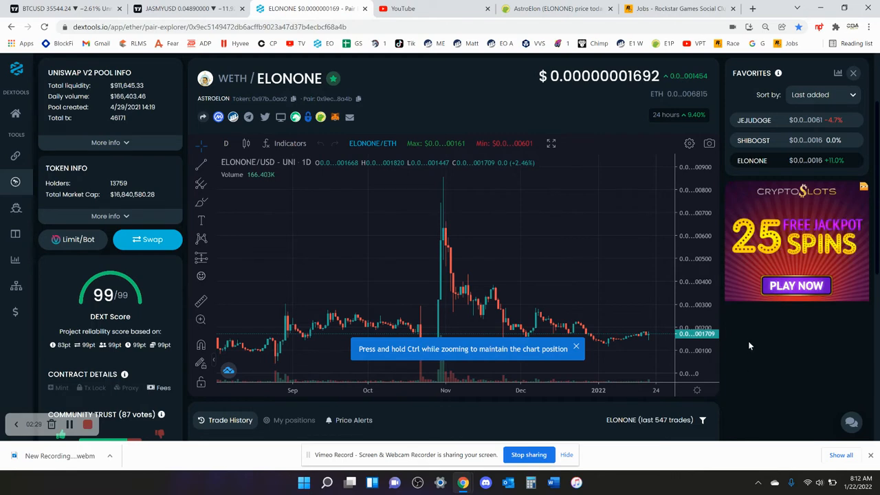
scroll(down, 3)
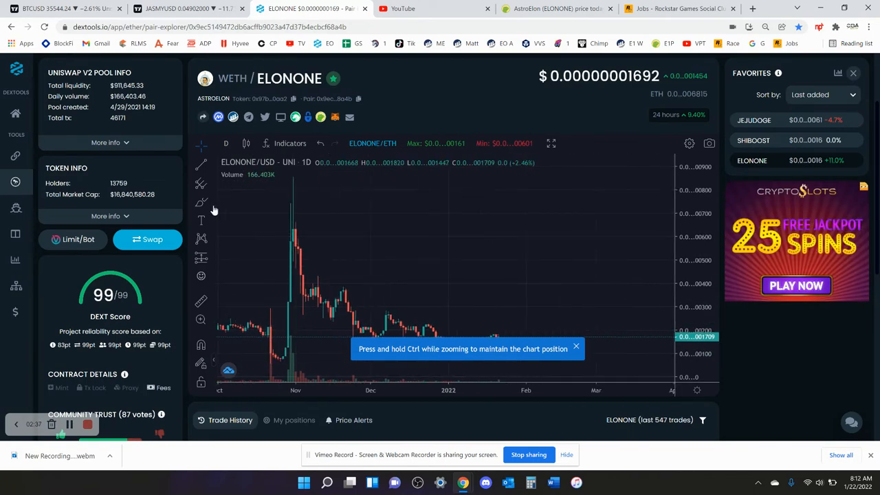
click(201, 200)
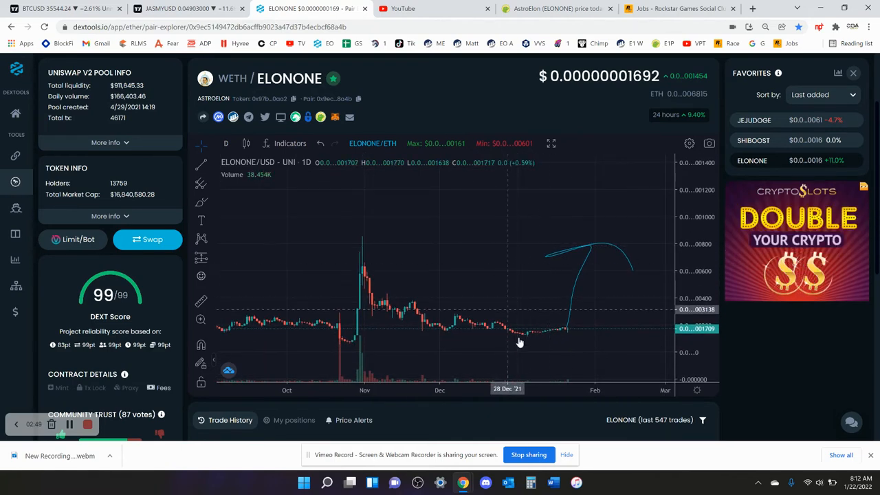
mouse_move(405, 343)
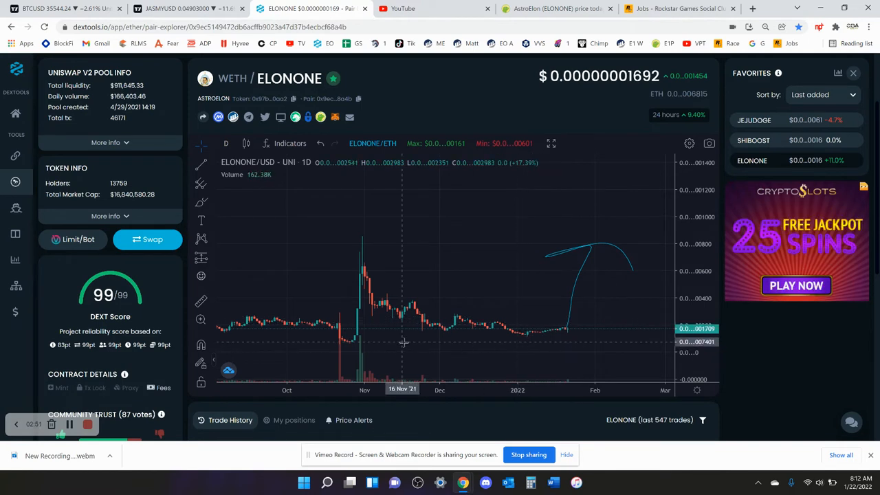
mouse_move(419, 339)
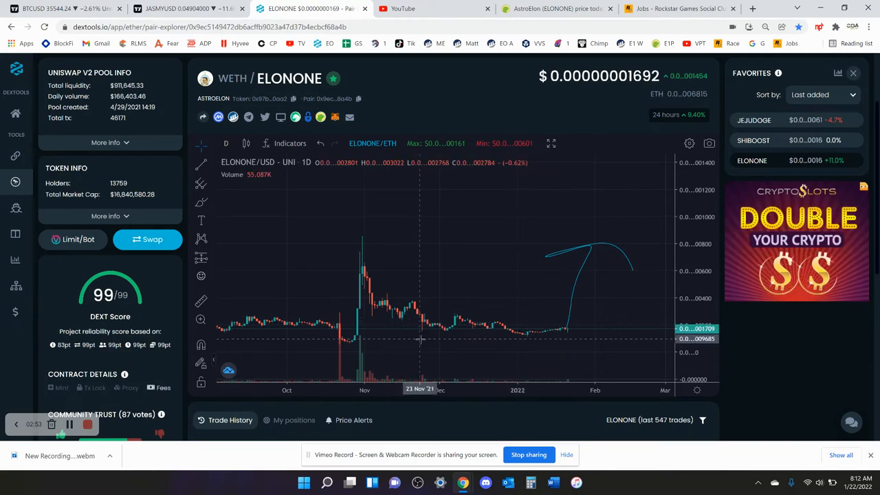
mouse_move(423, 339)
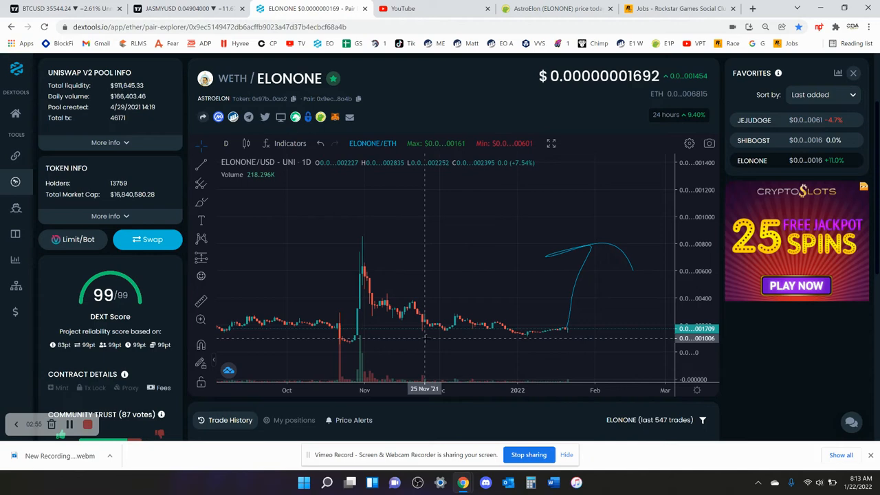
mouse_move(518, 275)
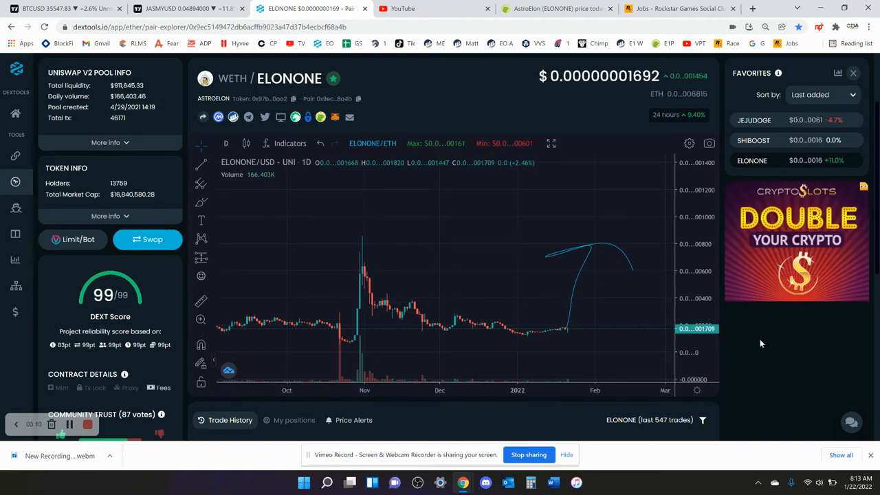
scroll(down, 3)
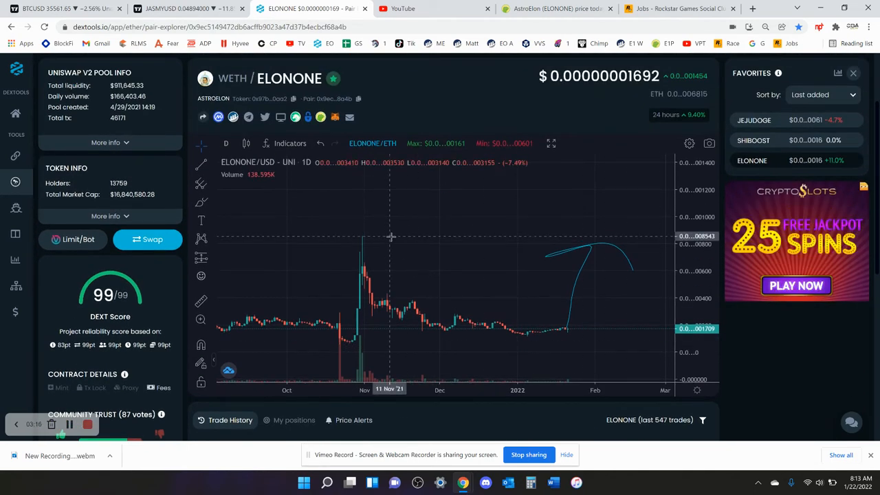
mouse_move(371, 342)
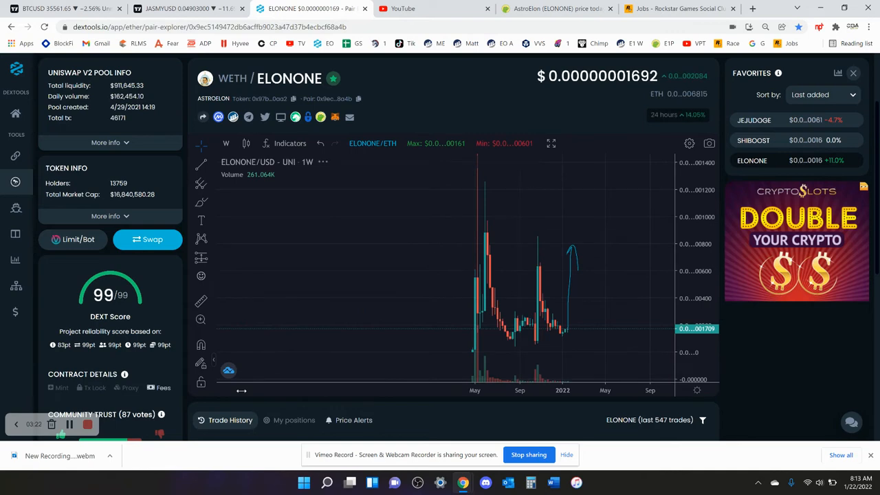
mouse_move(516, 351)
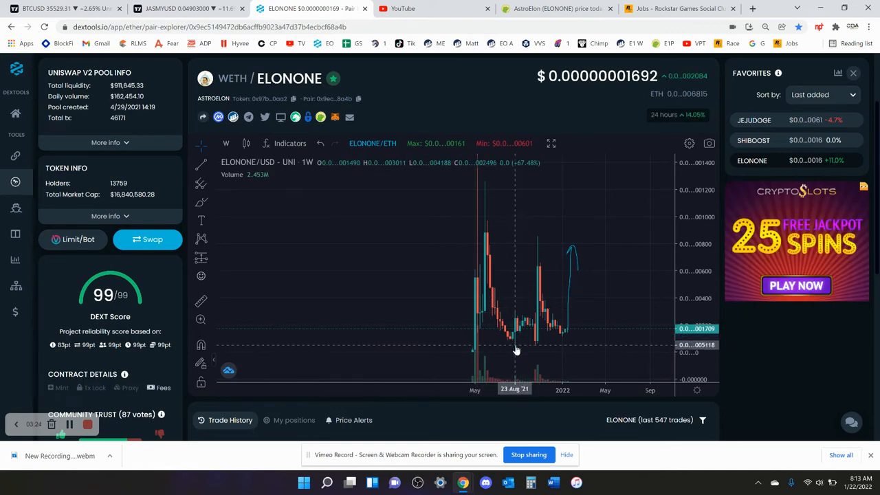
mouse_move(538, 347)
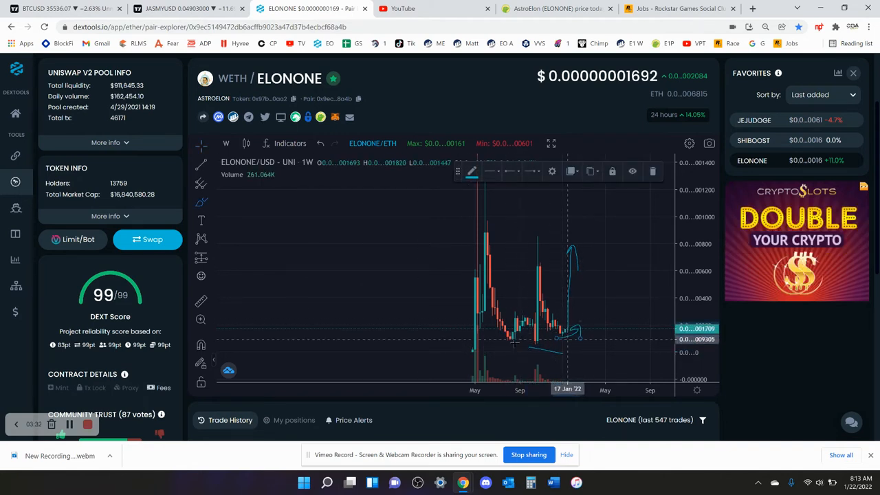
Step: Return the chart to daily candles around January 2022, then bring up the CoinGecko AstroElon page
click(225, 143)
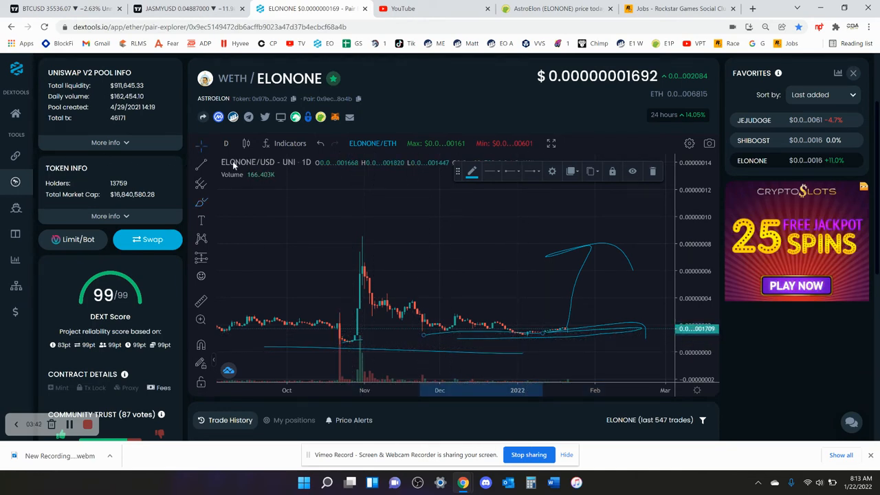
scroll(down, 3)
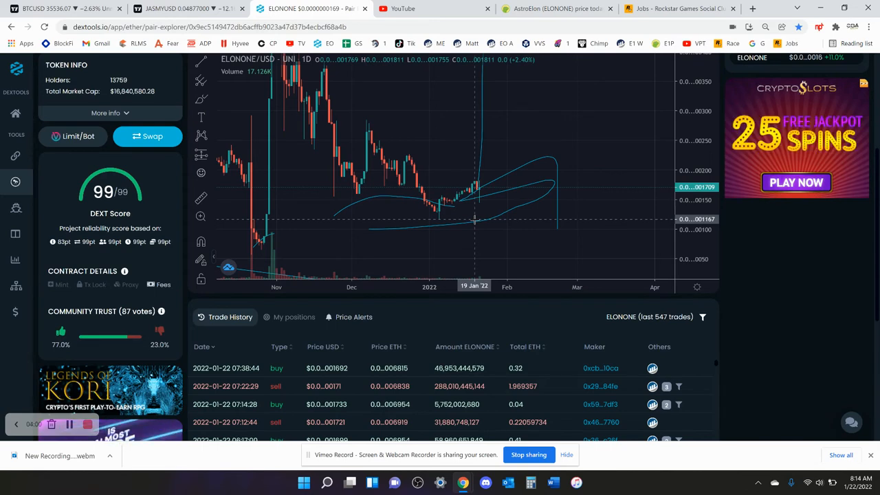
mouse_move(492, 203)
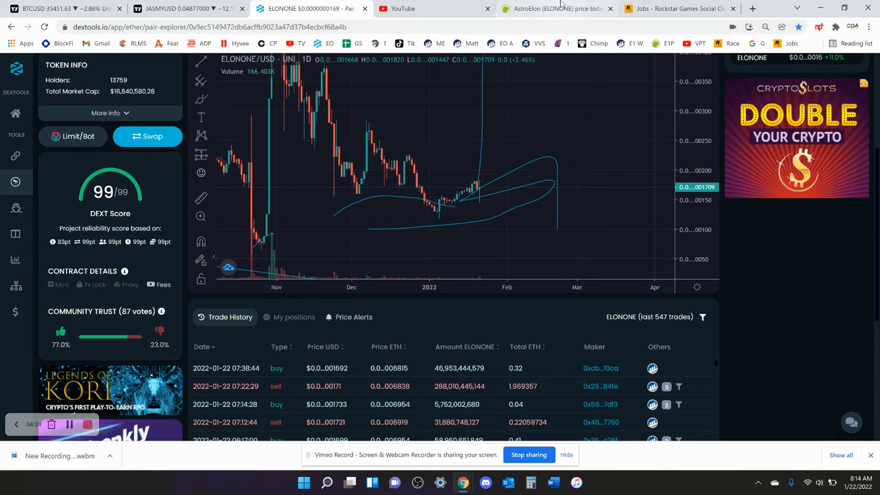
click(557, 9)
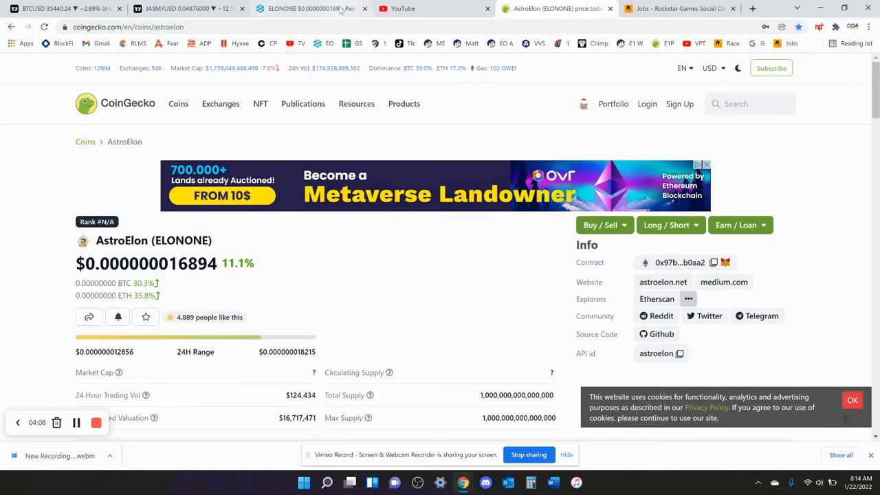
Step: Switch back to the annotated DEXTools ELONONE chart from CoinGecko
click(309, 8)
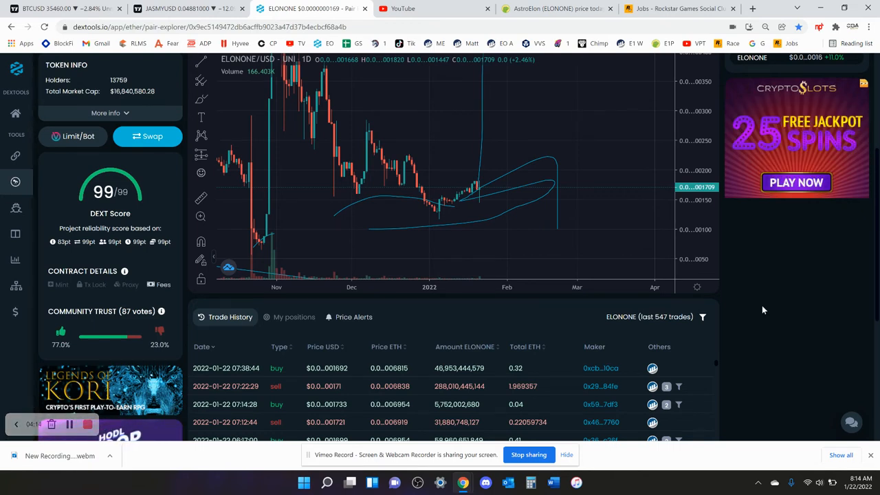
scroll(down, 3)
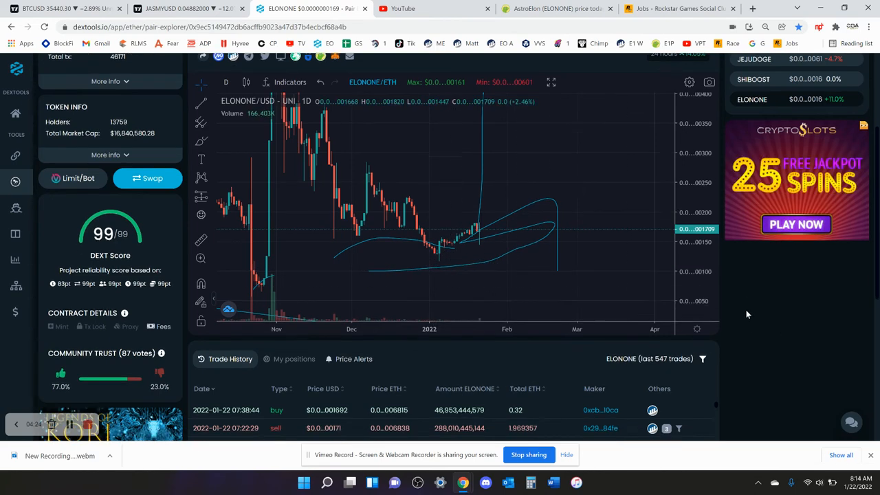
scroll(down, 3)
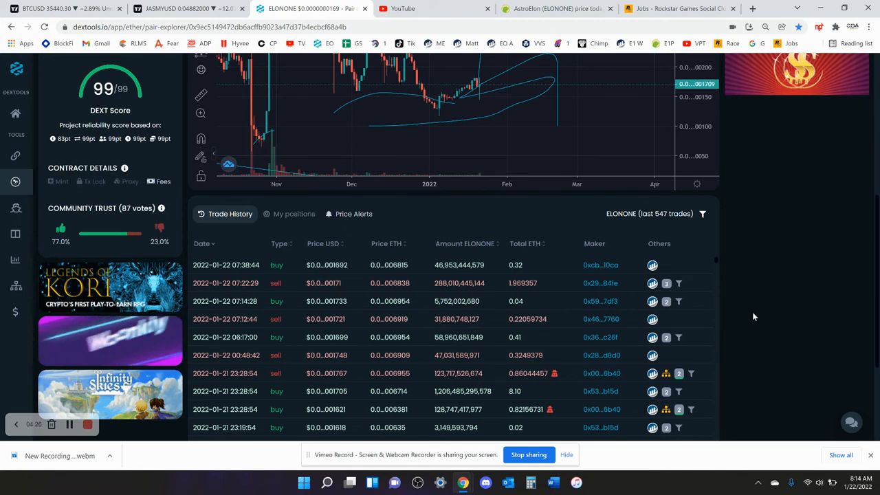